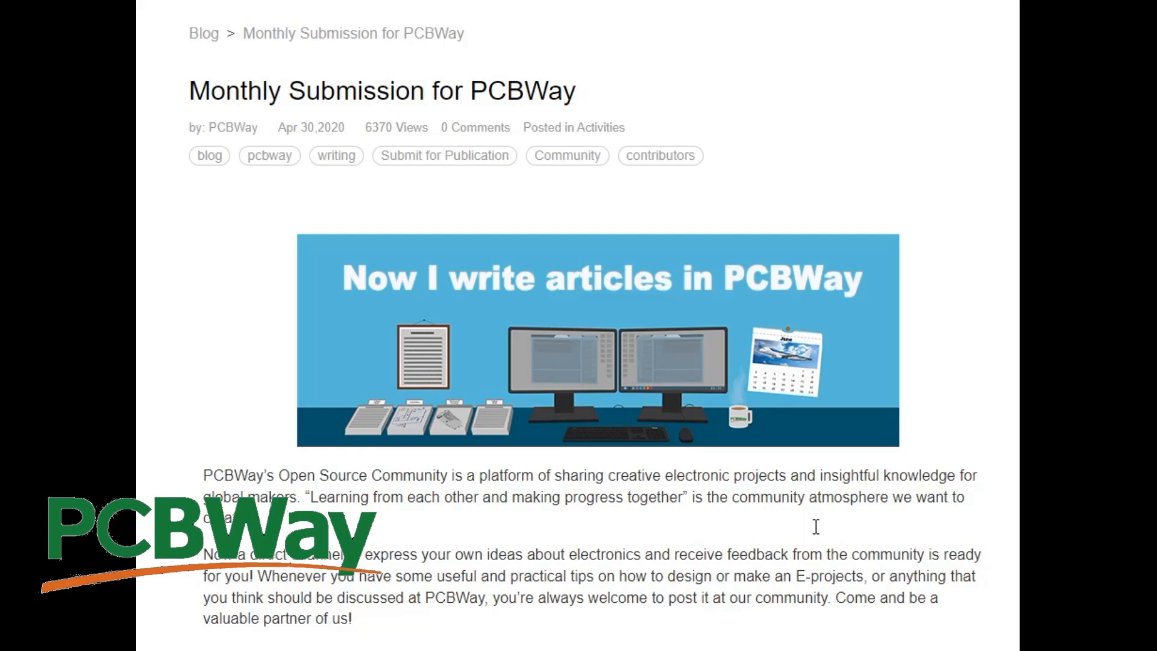
scroll("down", 3)
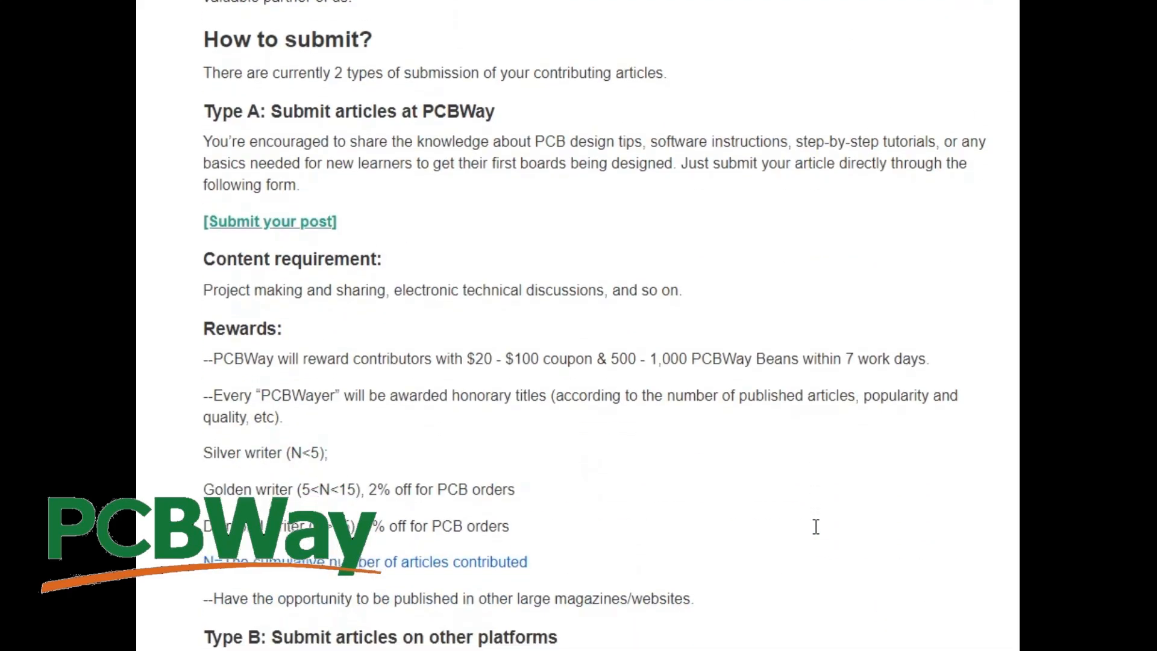